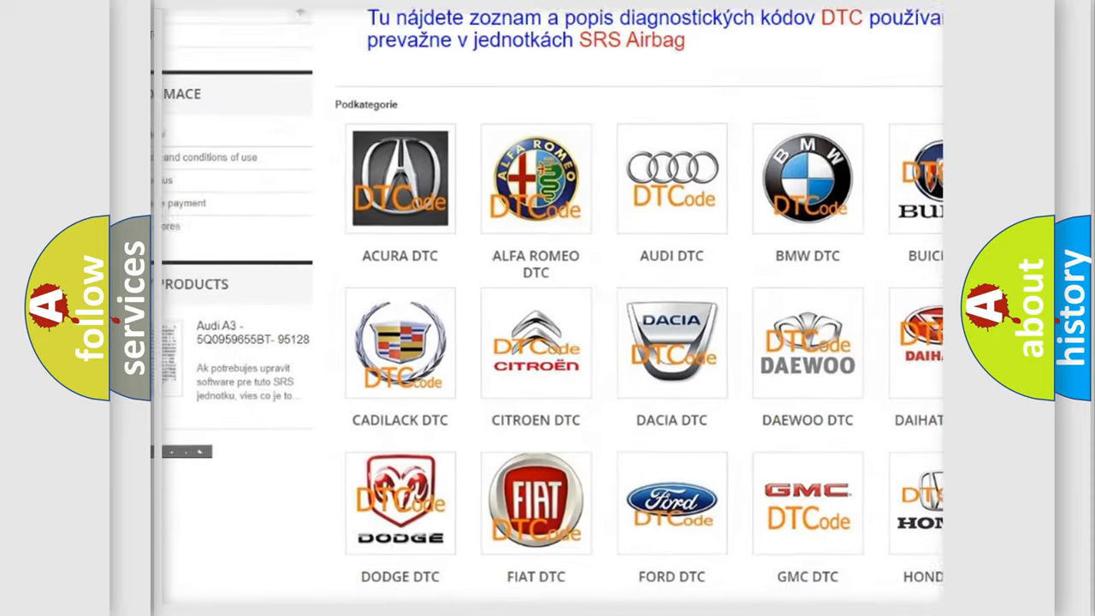
scroll("down", 3)
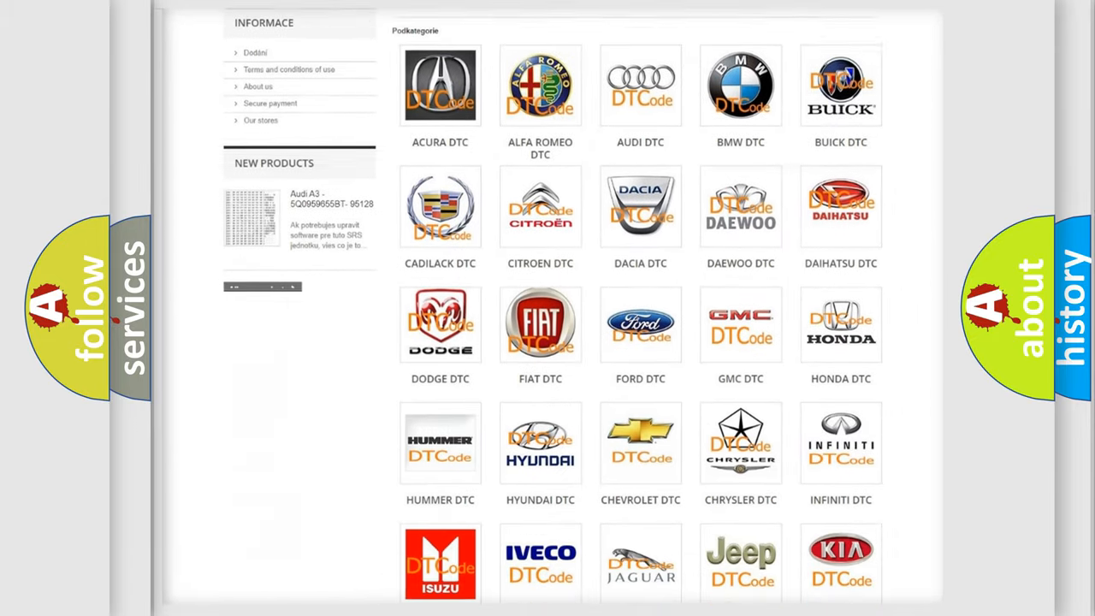
scroll("down", 3)
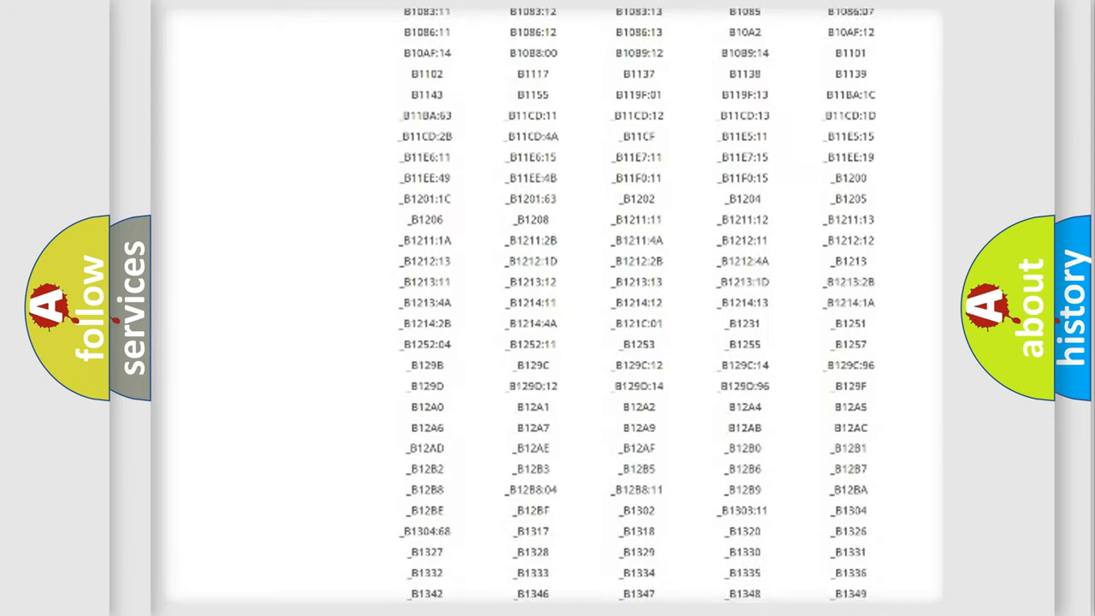
scroll("down", 3)
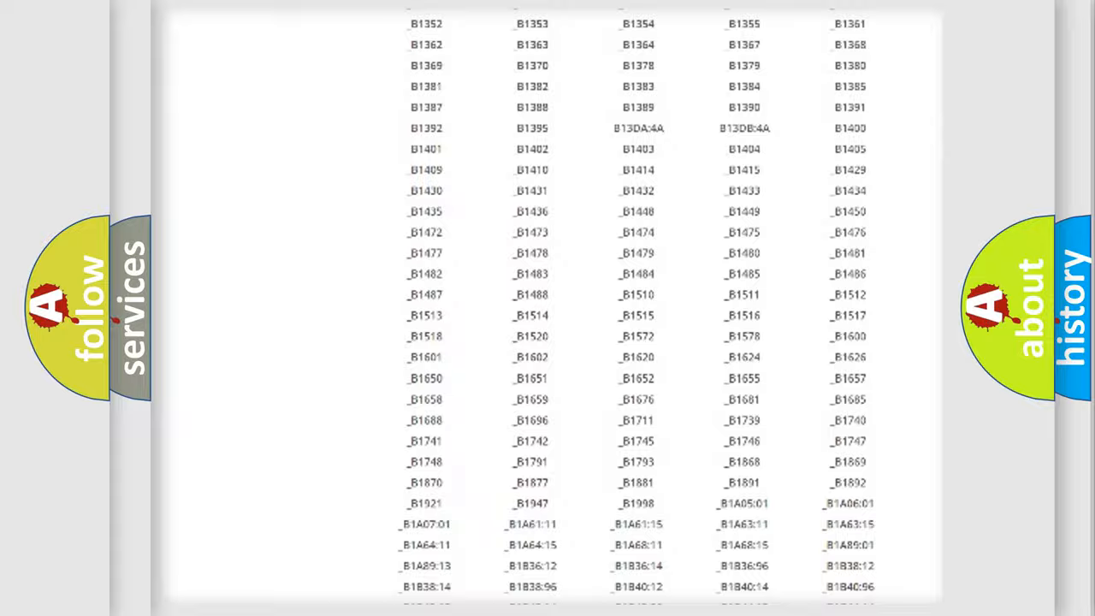